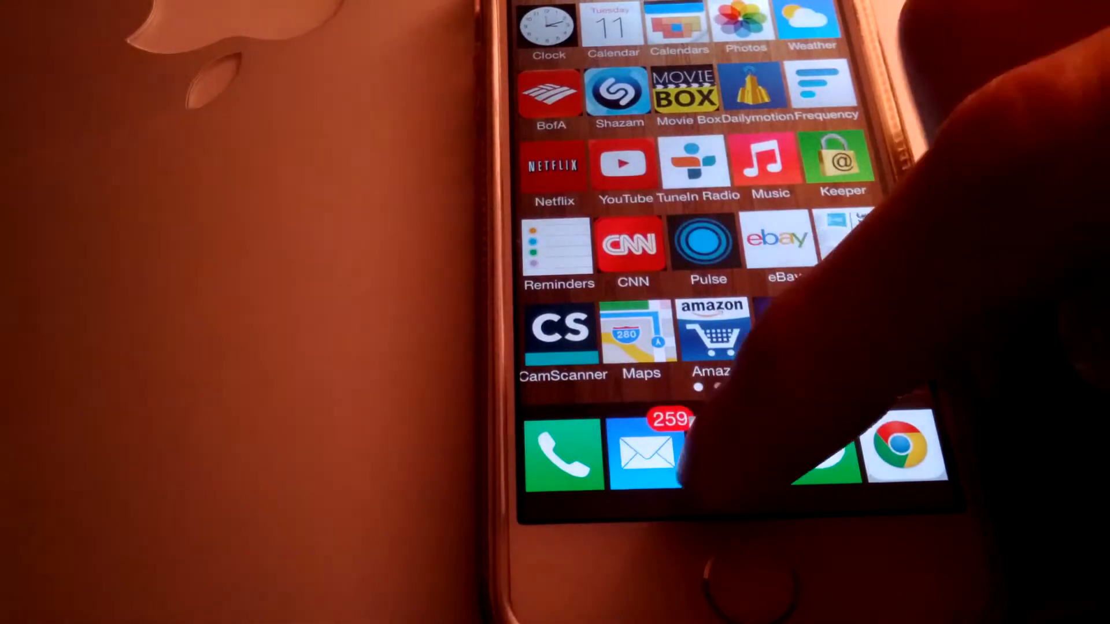
Launch MyTube from the dock to show this week's Most Viewed videos
left_click(621, 165)
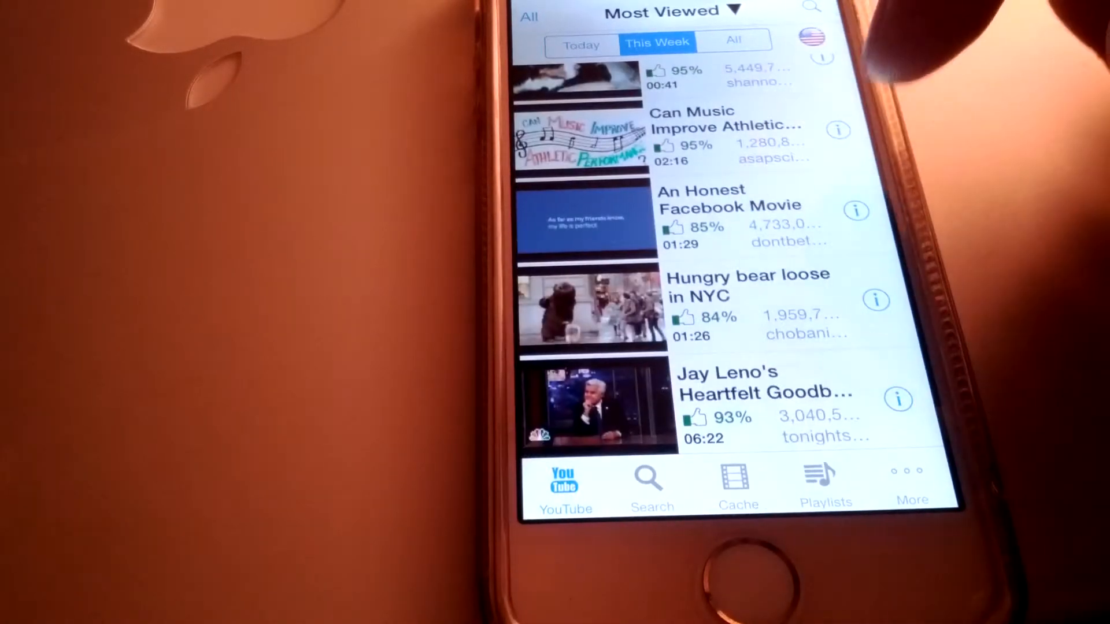
Scroll the Most Viewed list and bring up the Obamanation: Crash Course video's options
scroll("up", 3)
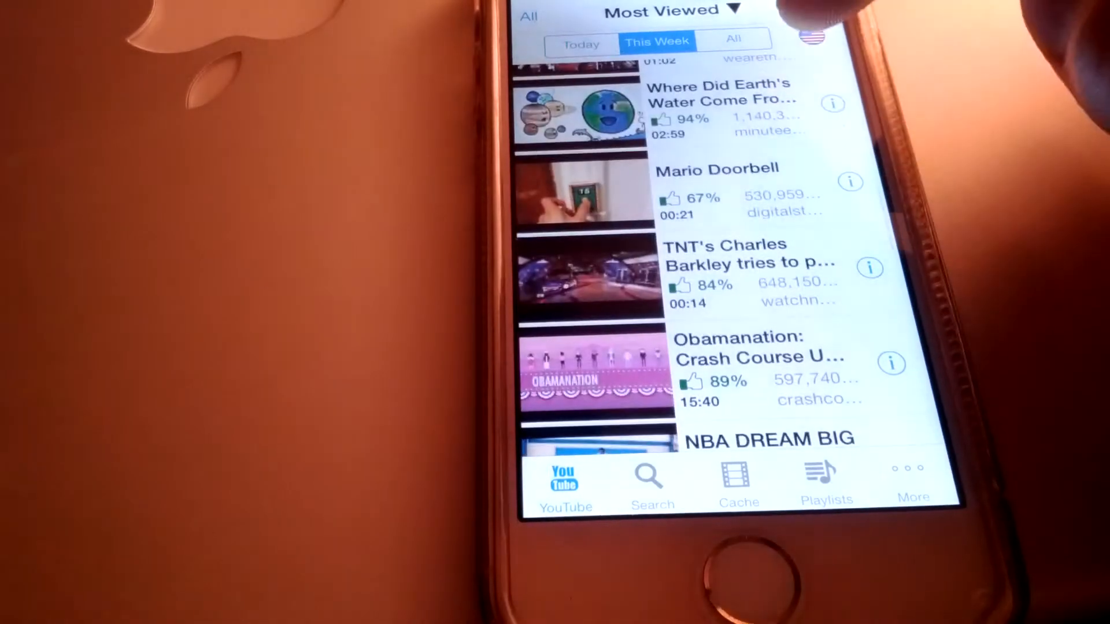
scroll("down", 3)
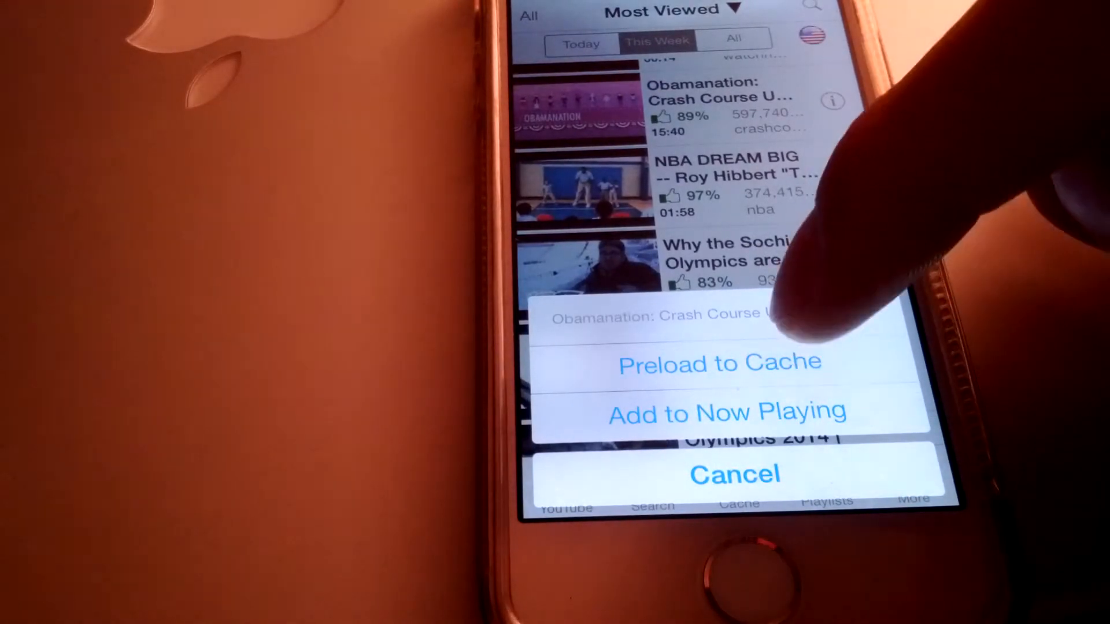
Cancel the Obamanation options sheet and scroll on to the Howard Stern and Sochi videos
left_click(719, 362)
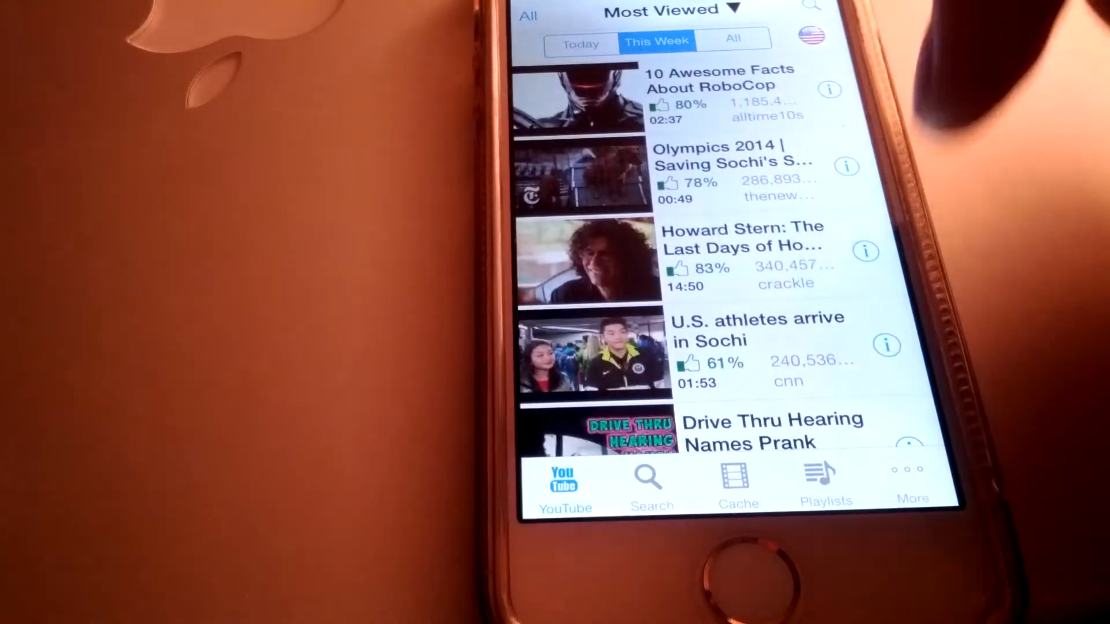
scroll("up", 3)
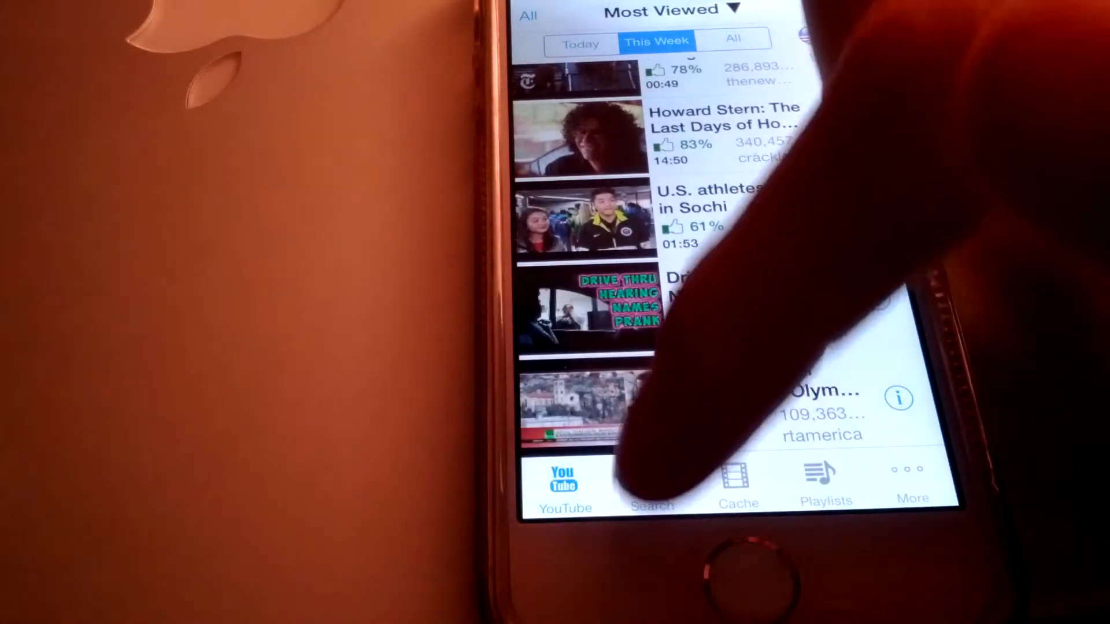
Switch to MyTube's YouTube search screen, ending at the iPhone search field
left_click(650, 485)
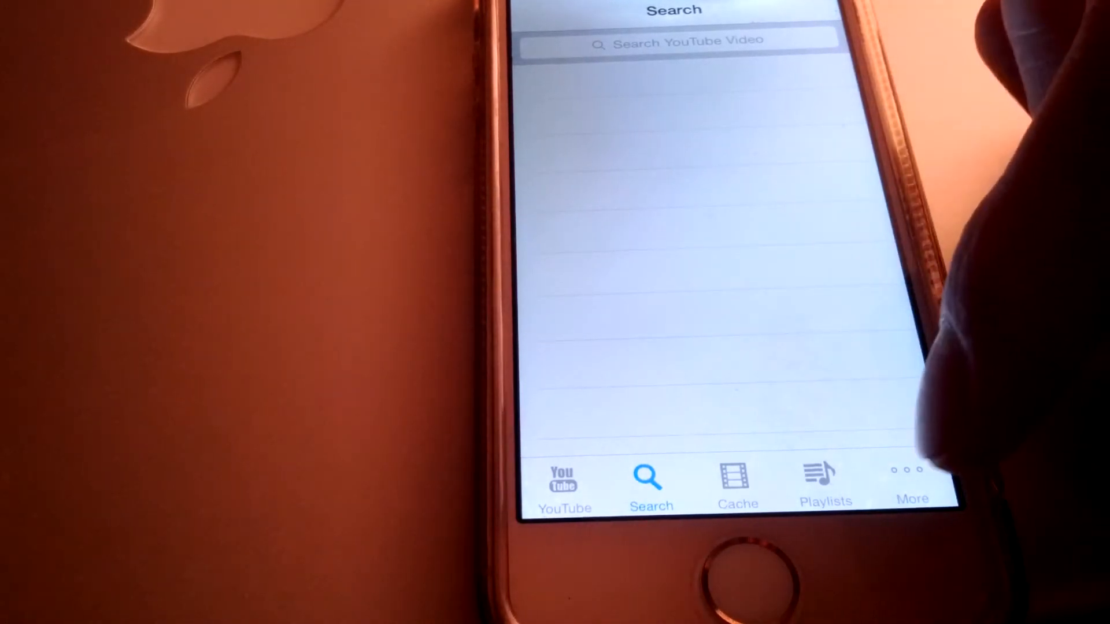
left_click(912, 481)
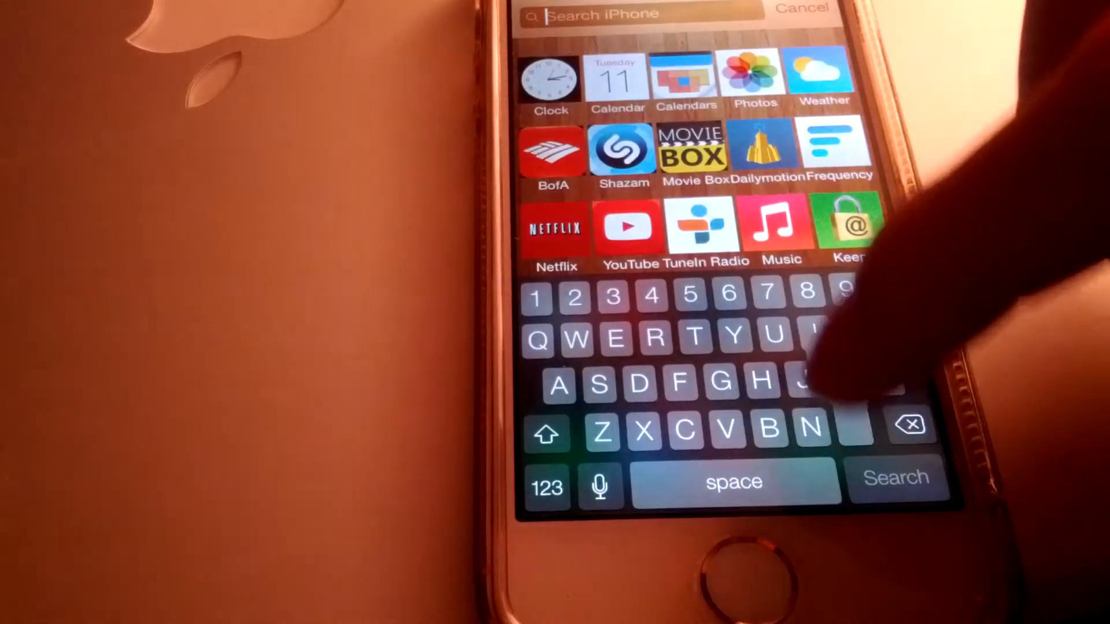
Search 'my' in Spotlight, then relaunch MyTube to the Most Viewed list
type("my")
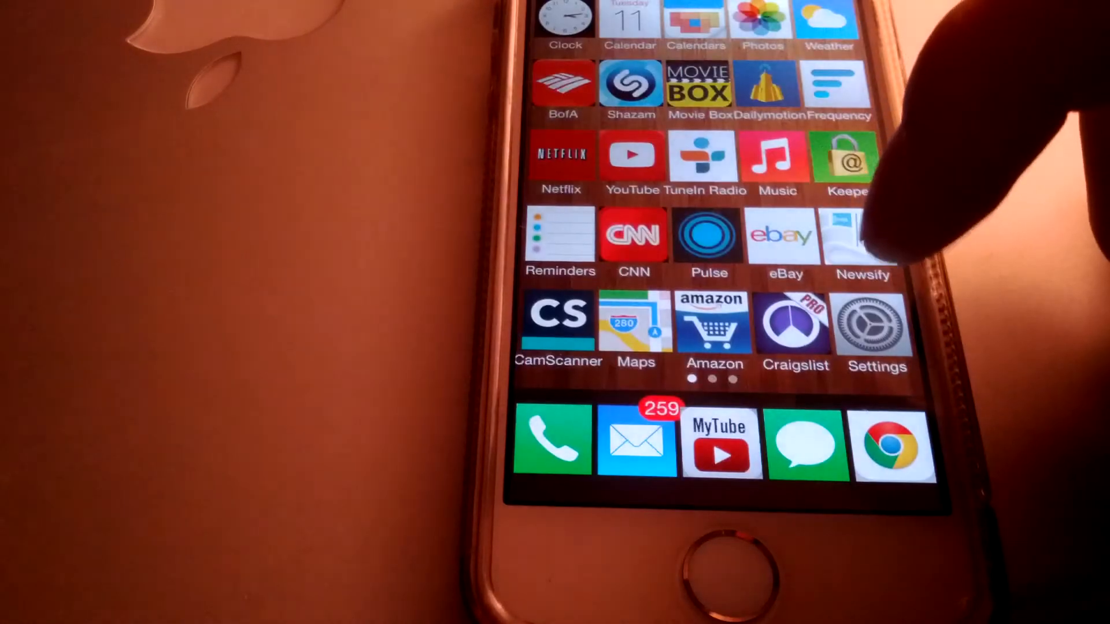
left_click(720, 444)
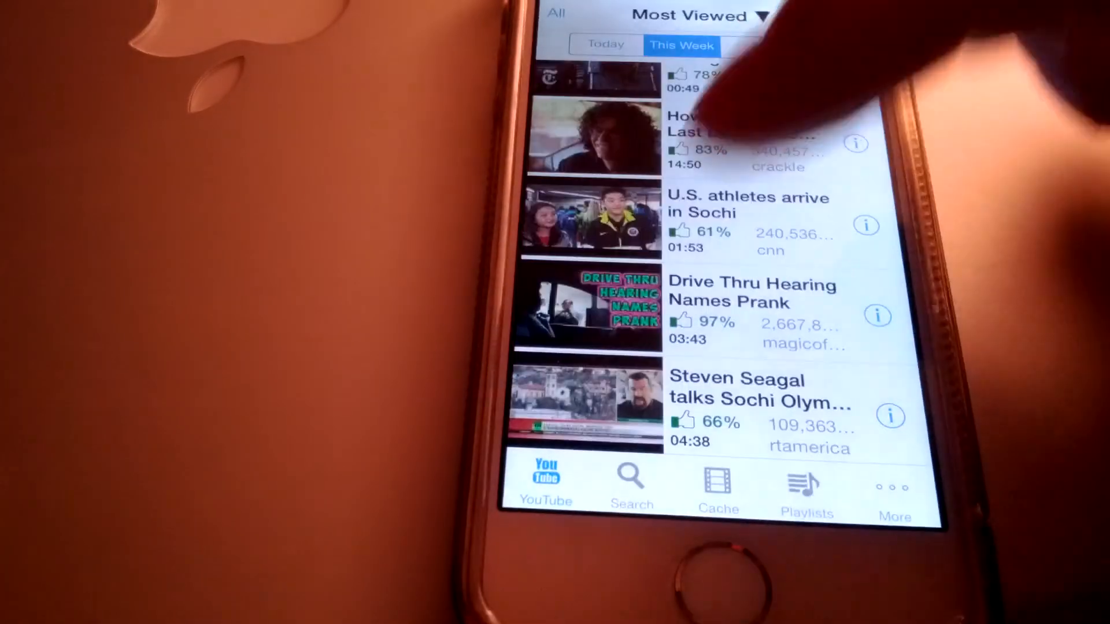